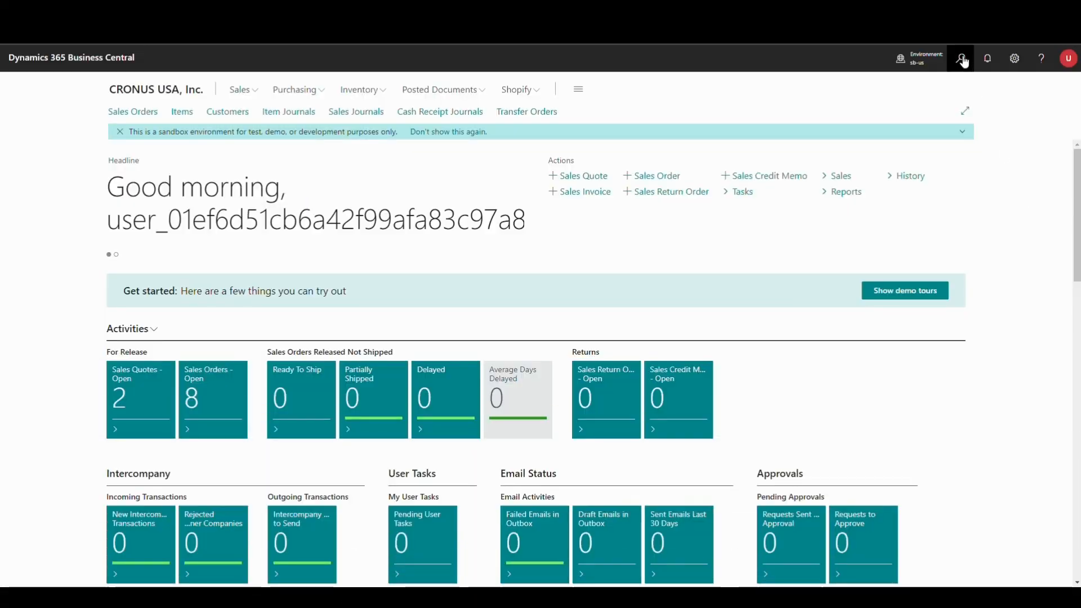
# Search 'job que set' in Tell Me so Job Queue Refresh Setup appears in results.
pyautogui.write('job que set')
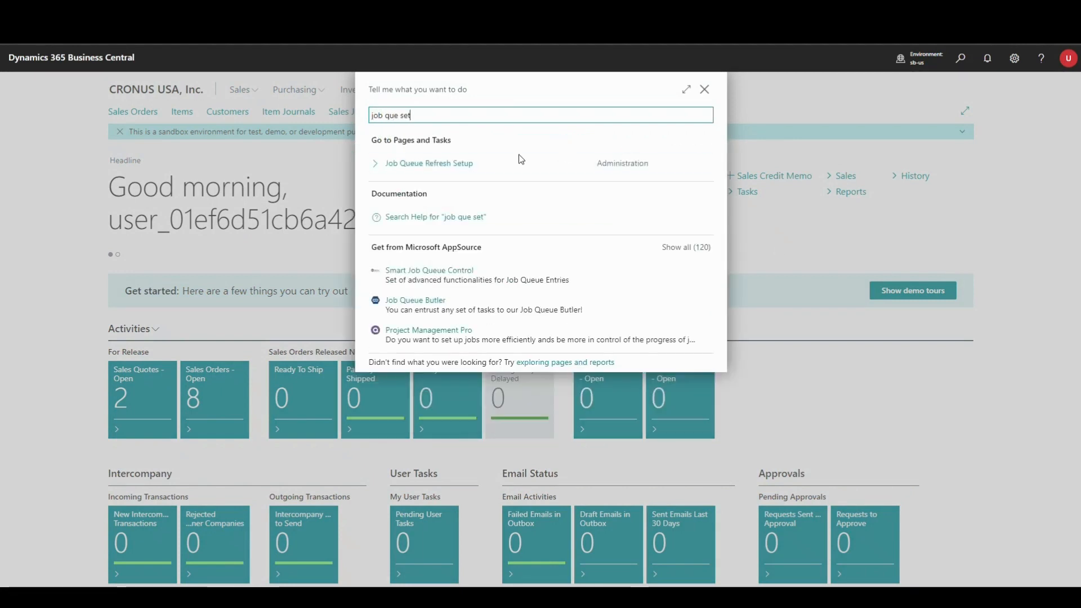
# Open Job Queue Refresh Setup from the results with Enabled switched on.
pyautogui.click(429, 163)
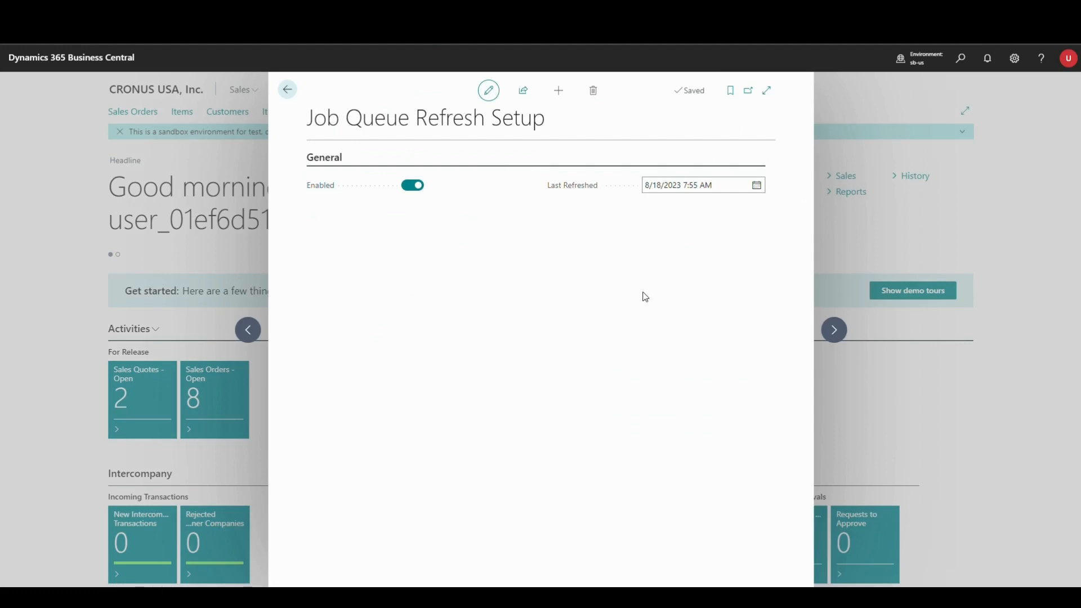
pyautogui.moveTo(381, 214)
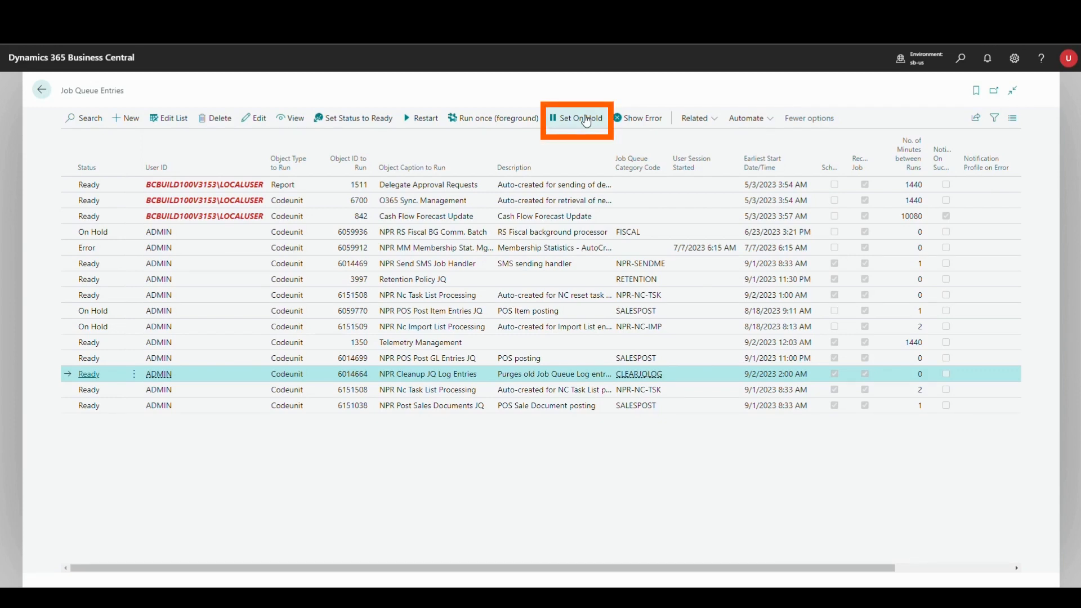
# Set the NPR Cleanup JQ Log Entries job queue entry On Hold.
pyautogui.click(575, 119)
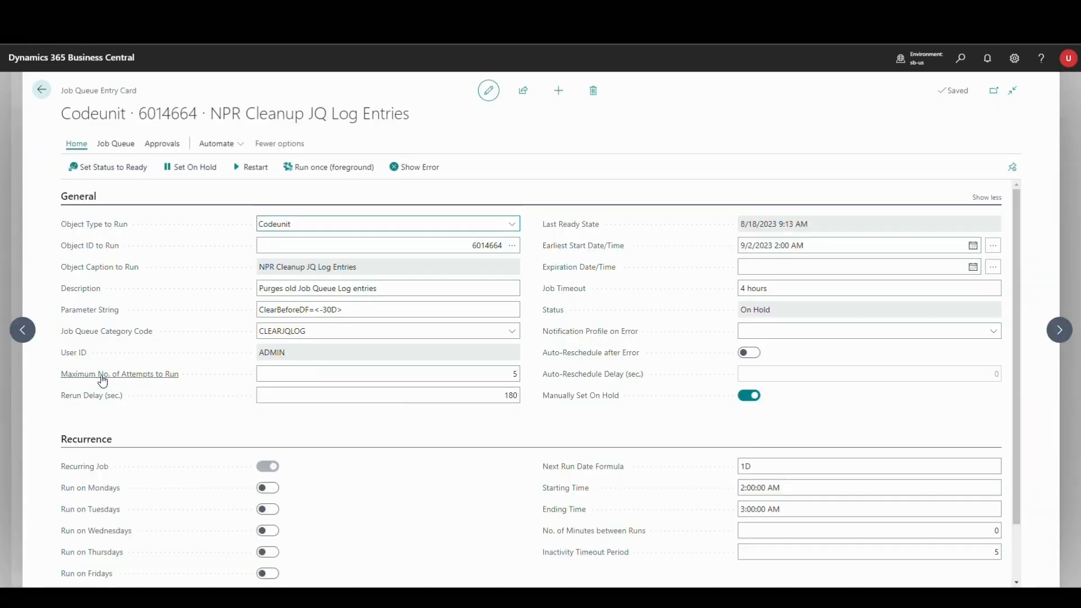
pyautogui.moveTo(665, 411)
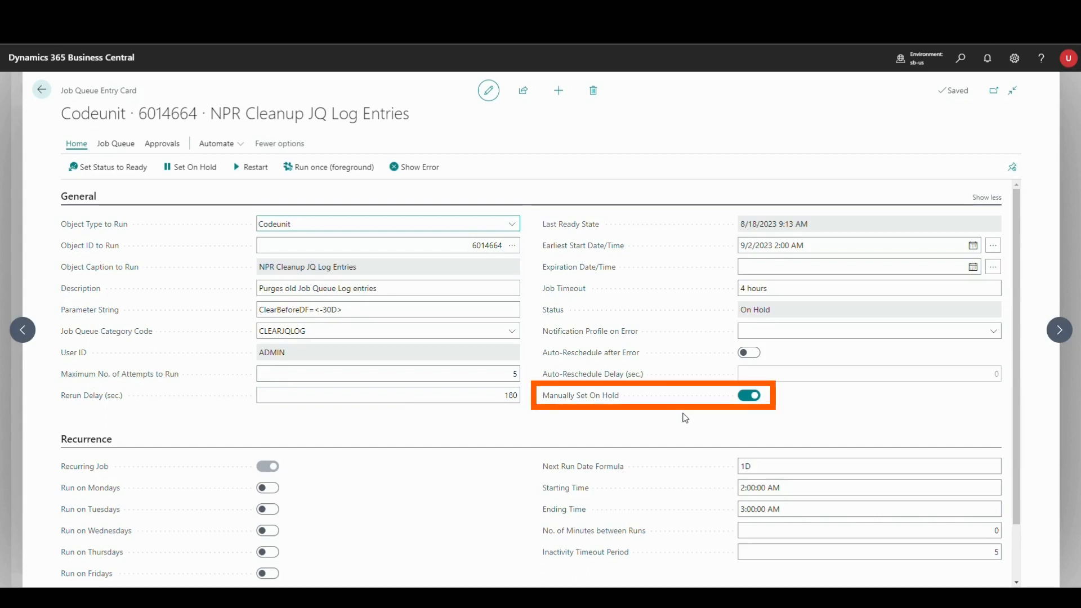
pyautogui.moveTo(640, 414)
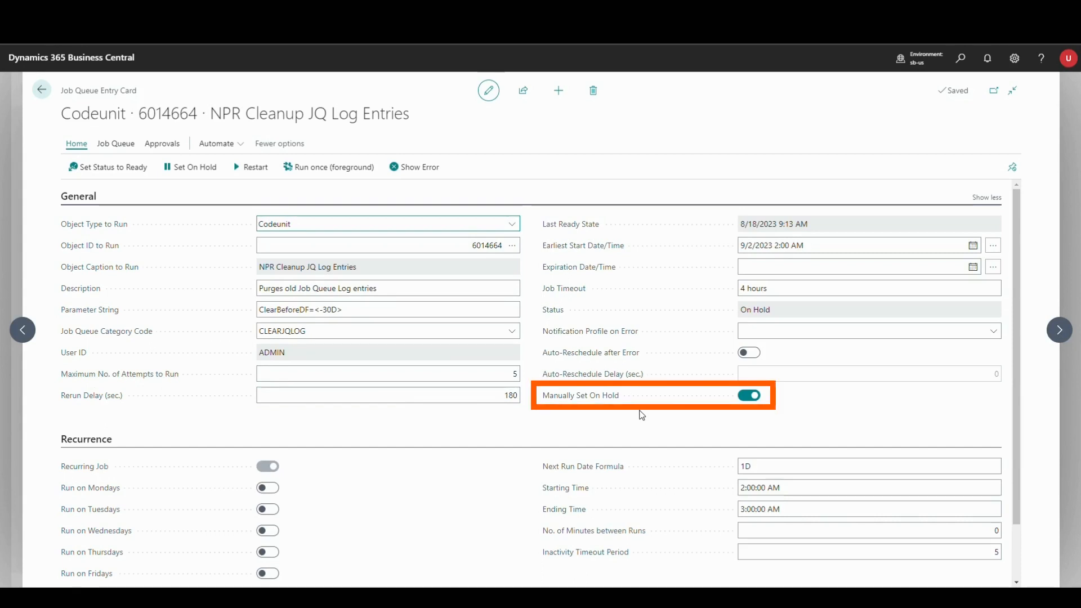